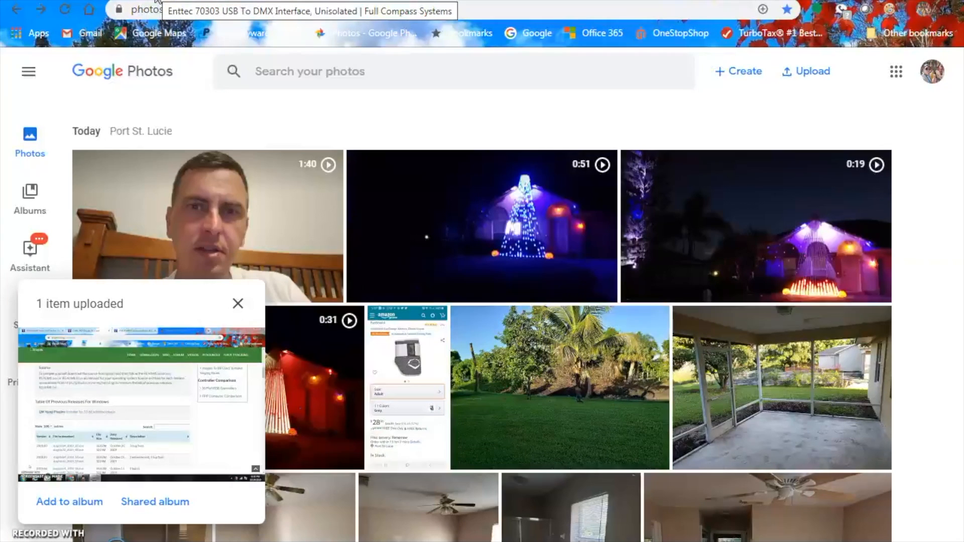
mouse_move(810, 121)
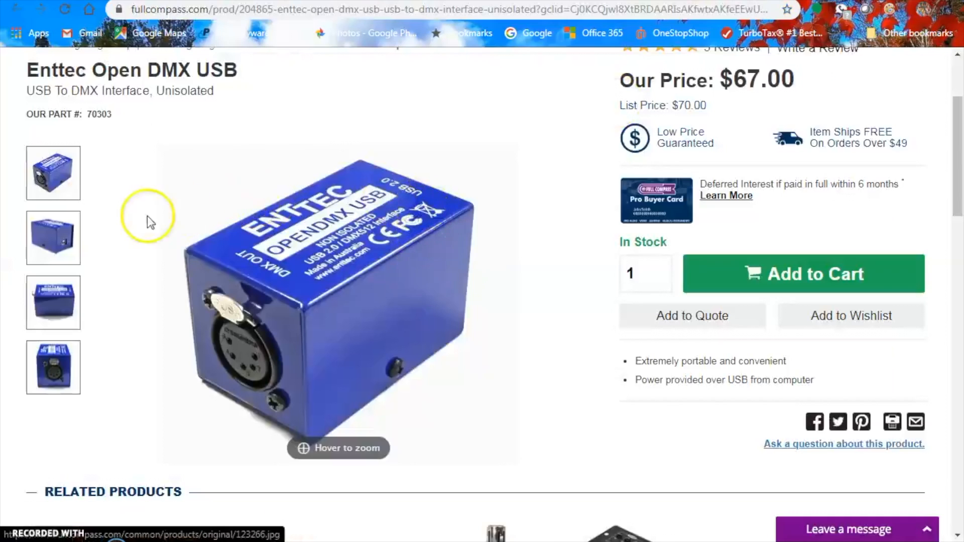
Step: View the Enttec Open DMX USB interface's back view and another product photo
click(53, 237)
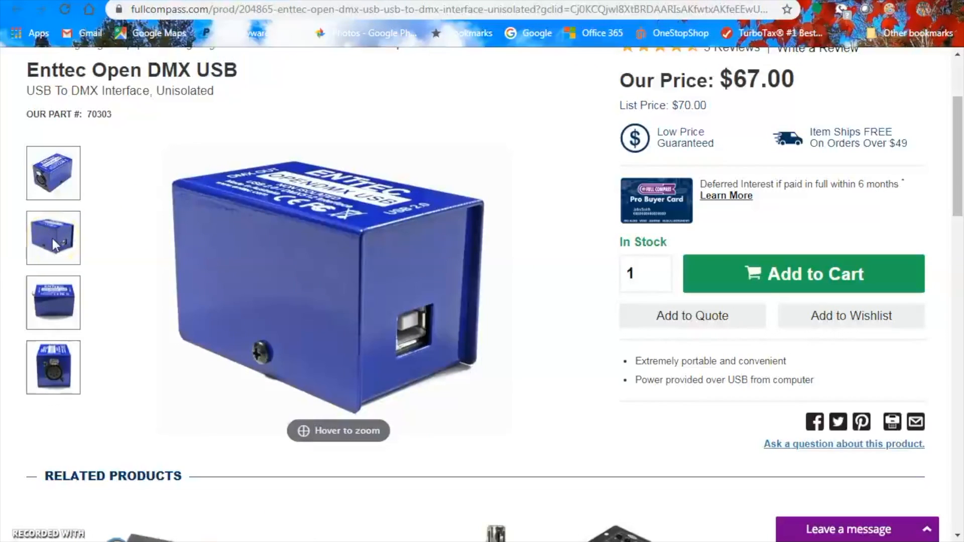
click(53, 173)
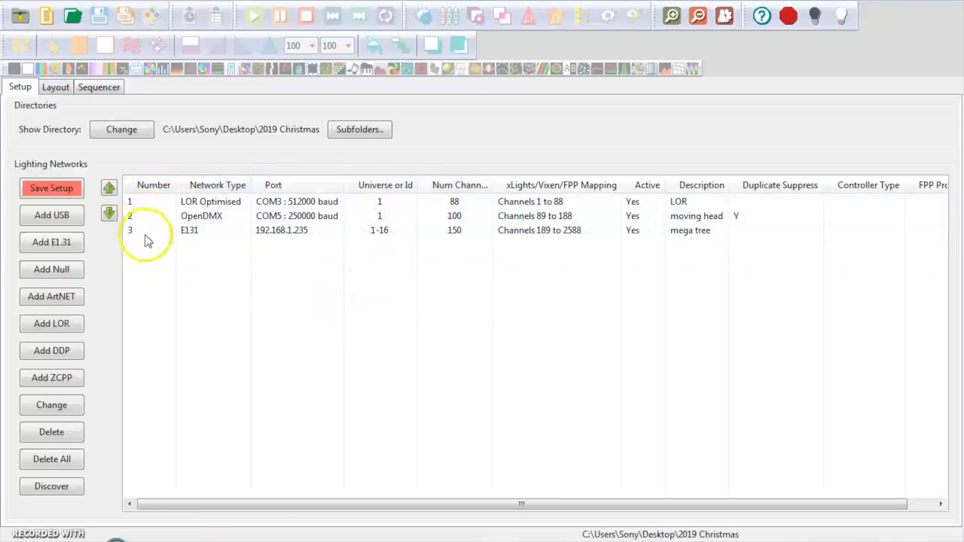
Step: Select the OpenDMX row in Lighting Networks and bring up its USB Setup dialog
click(230, 202)
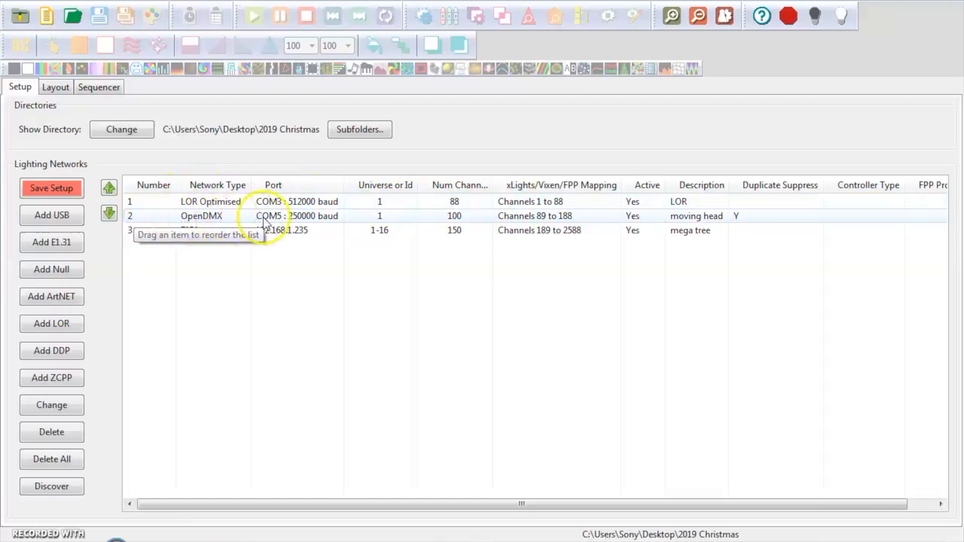
mouse_move(369, 221)
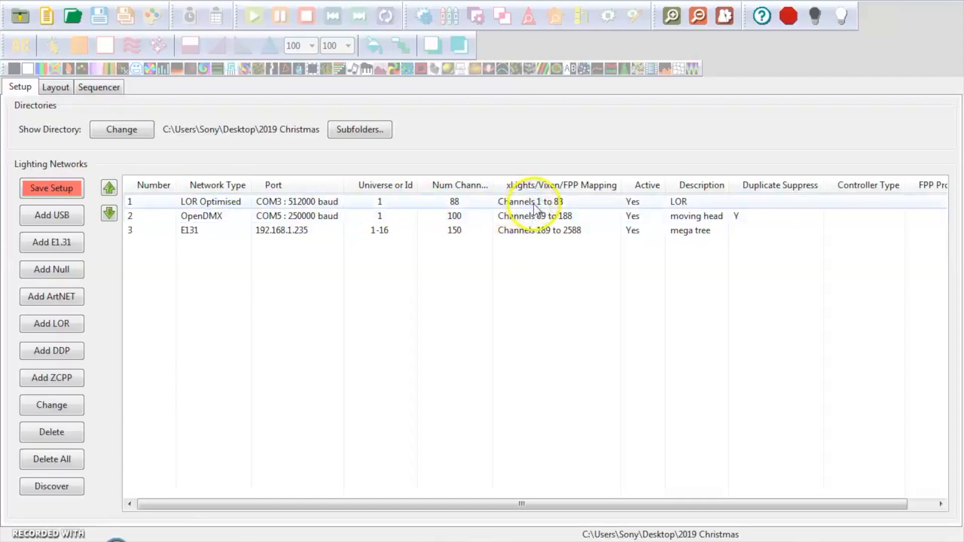
click(202, 216)
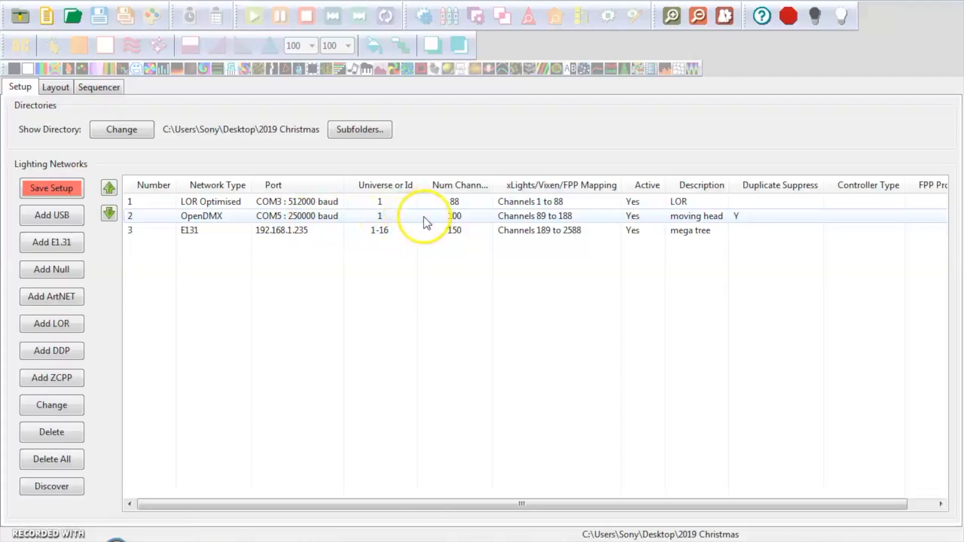
mouse_move(292, 221)
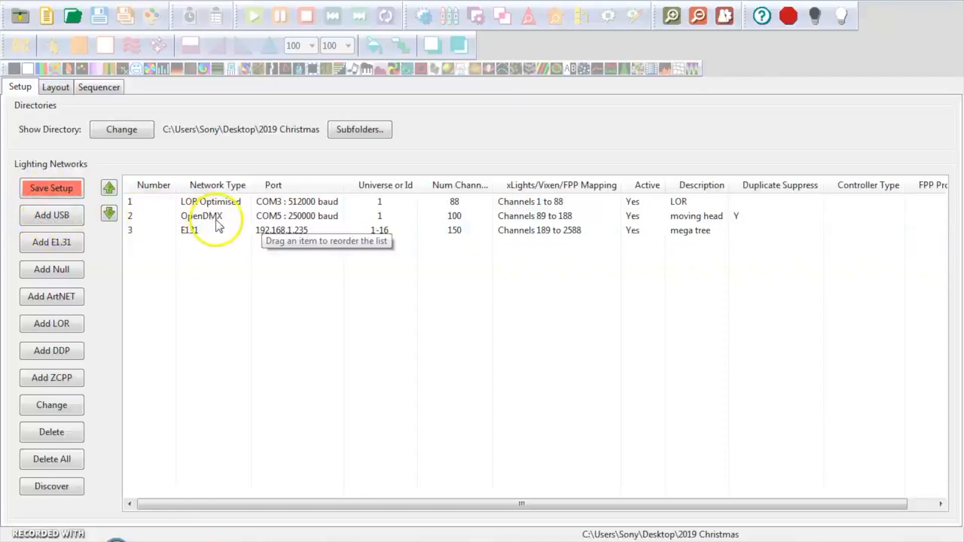
double_click(203, 216)
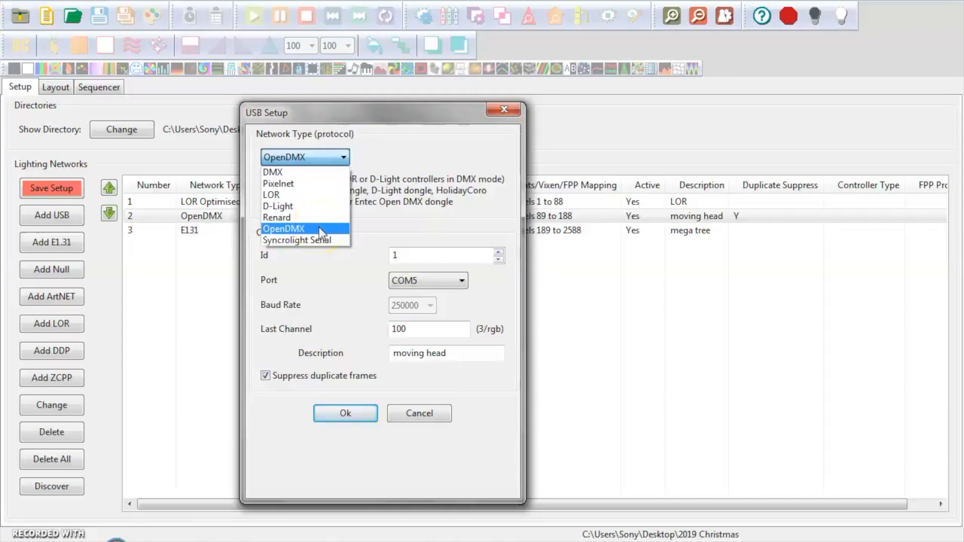
Step: Keep OpenDMX on COM5 with Suppress duplicate frames on, and confirm with Ok
click(283, 228)
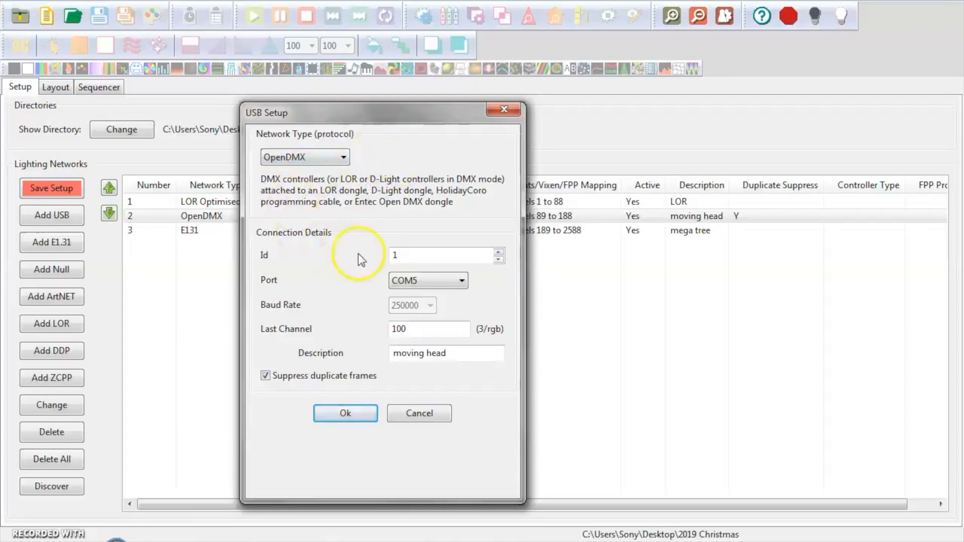
mouse_move(311, 250)
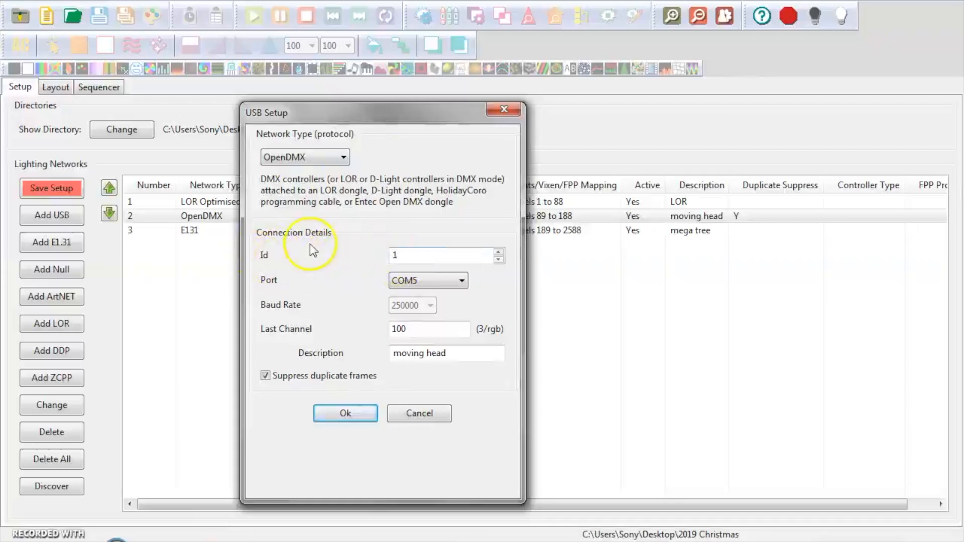
mouse_move(326, 256)
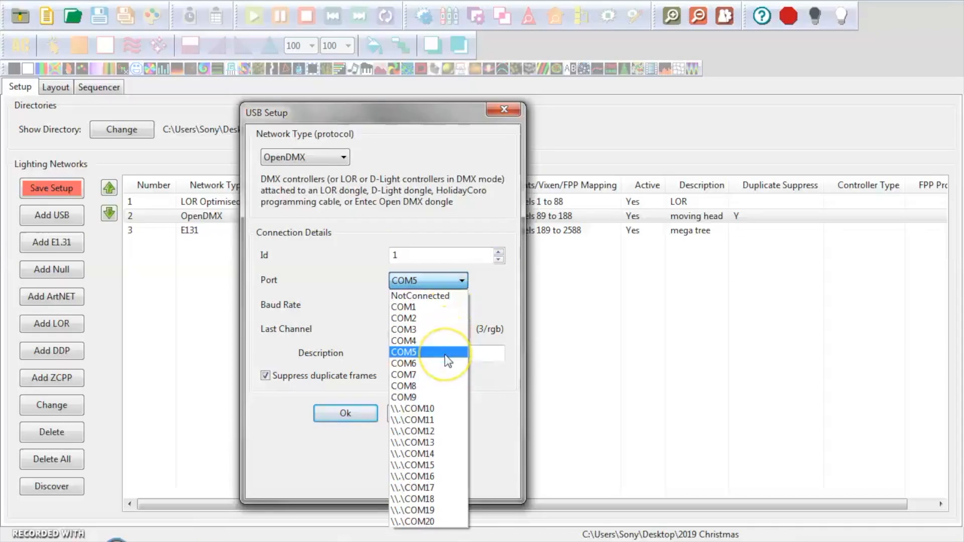
click(403, 351)
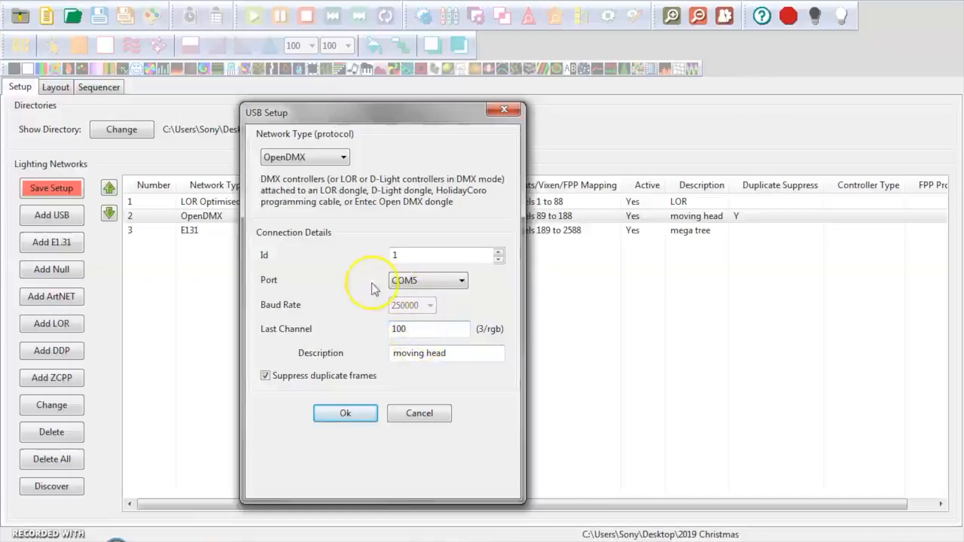
mouse_move(301, 116)
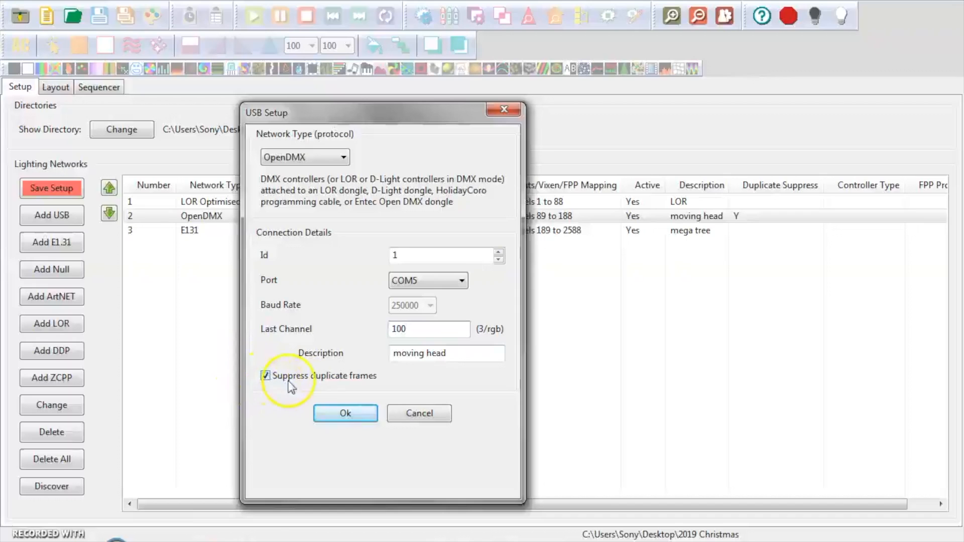
click(266, 376)
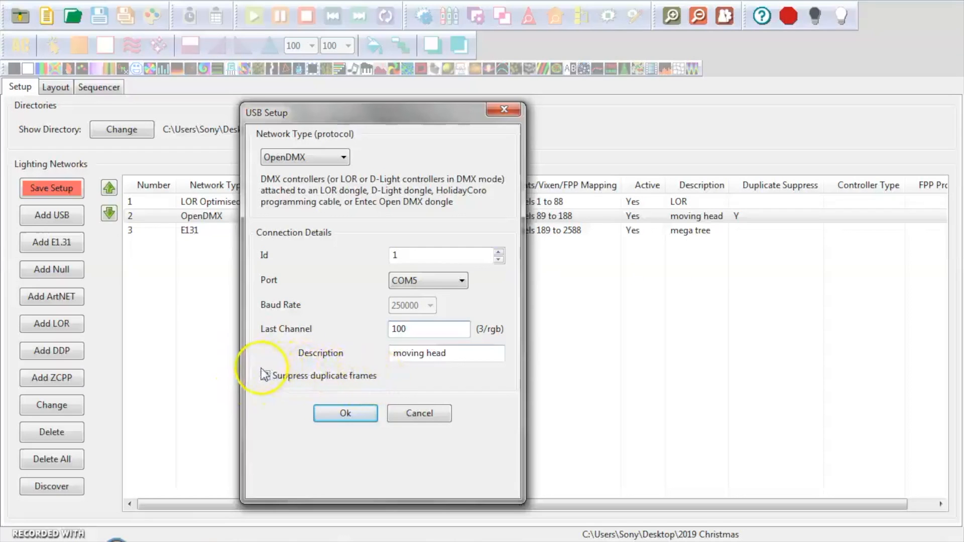
click(265, 375)
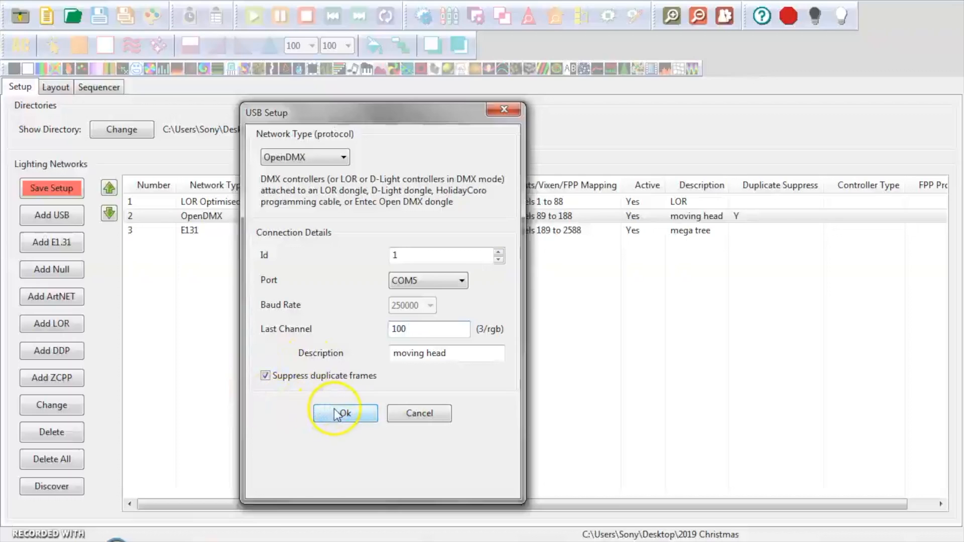
click(343, 413)
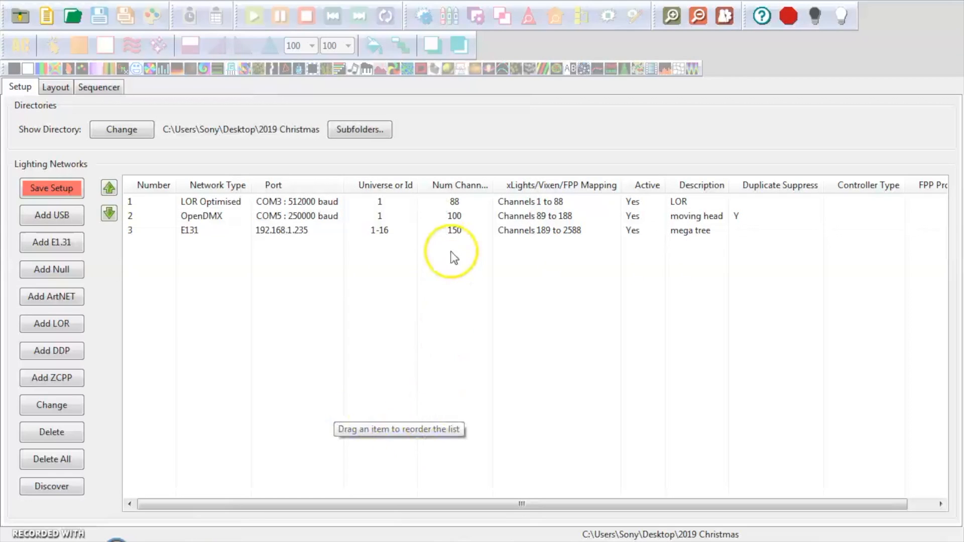
click(381, 202)
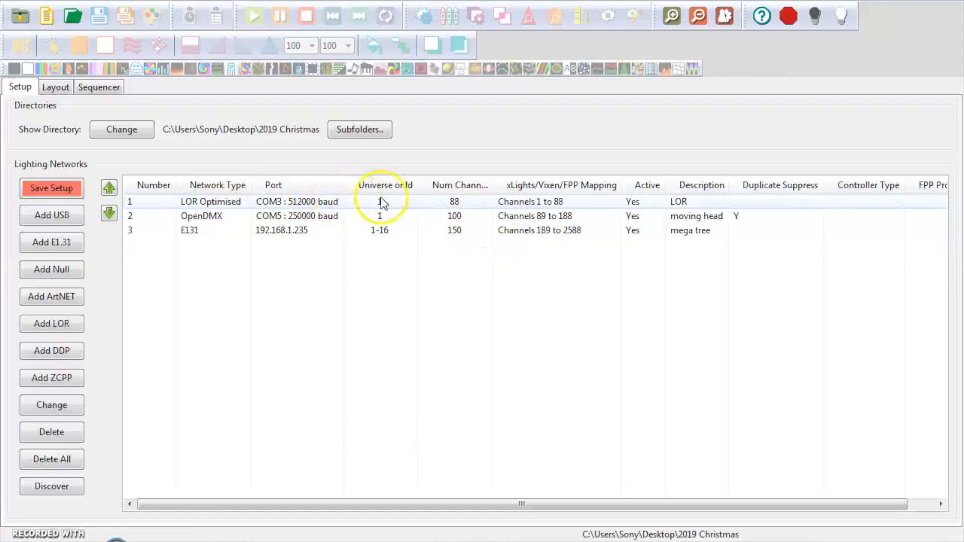
mouse_move(454, 202)
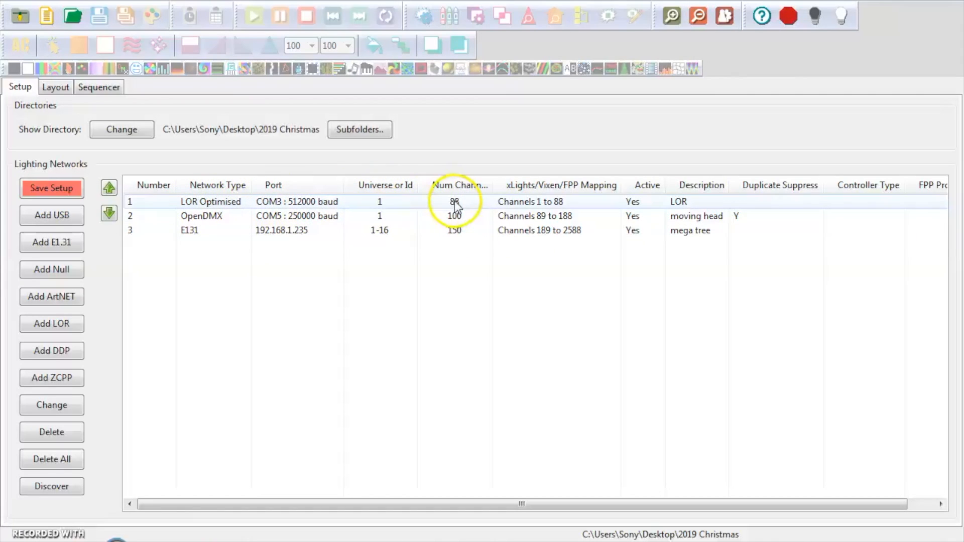
mouse_move(360, 214)
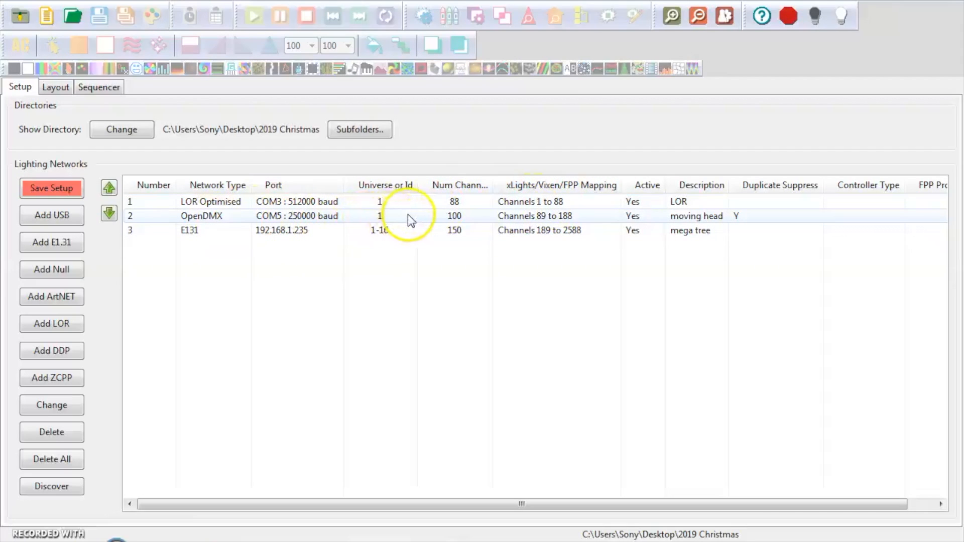
mouse_move(540, 228)
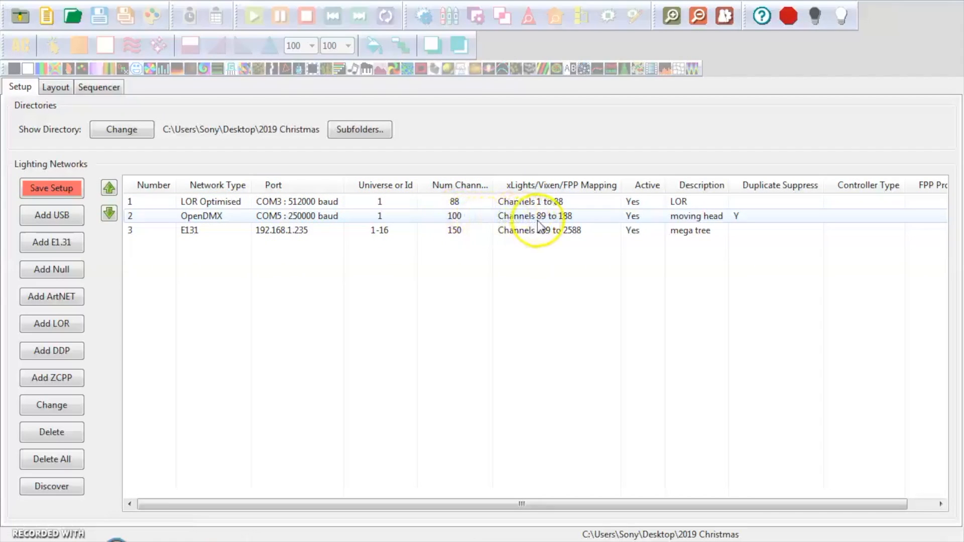